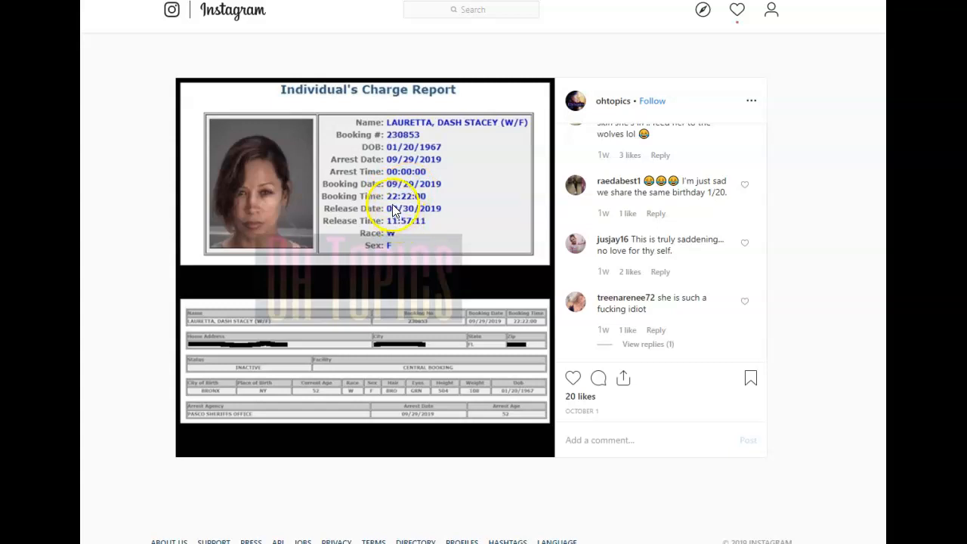
pyautogui.moveTo(544, 254)
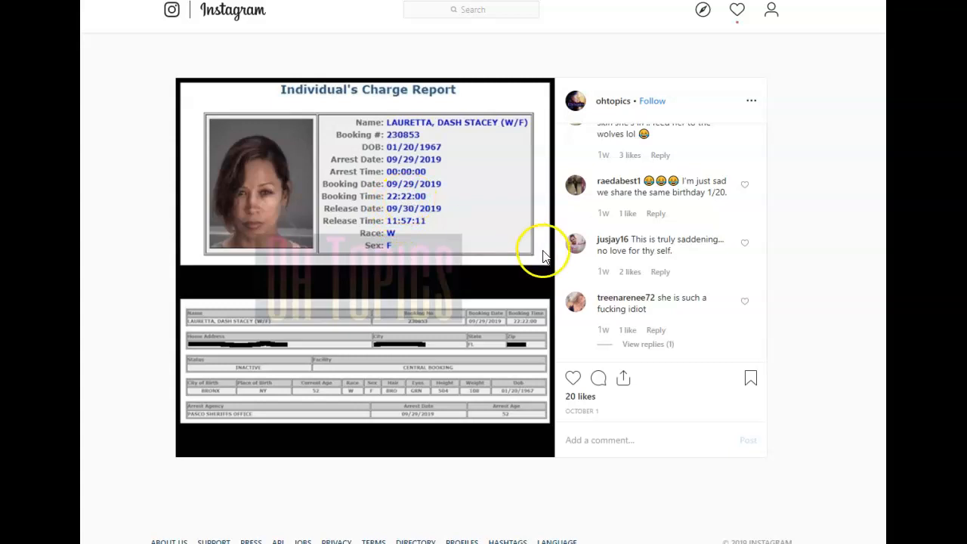
pyautogui.moveTo(408, 204)
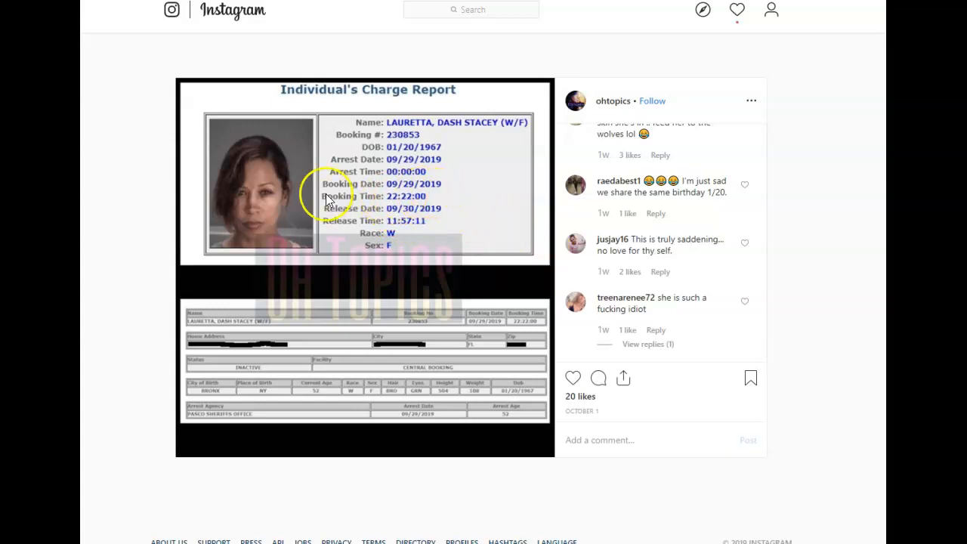
pyautogui.moveTo(405, 215)
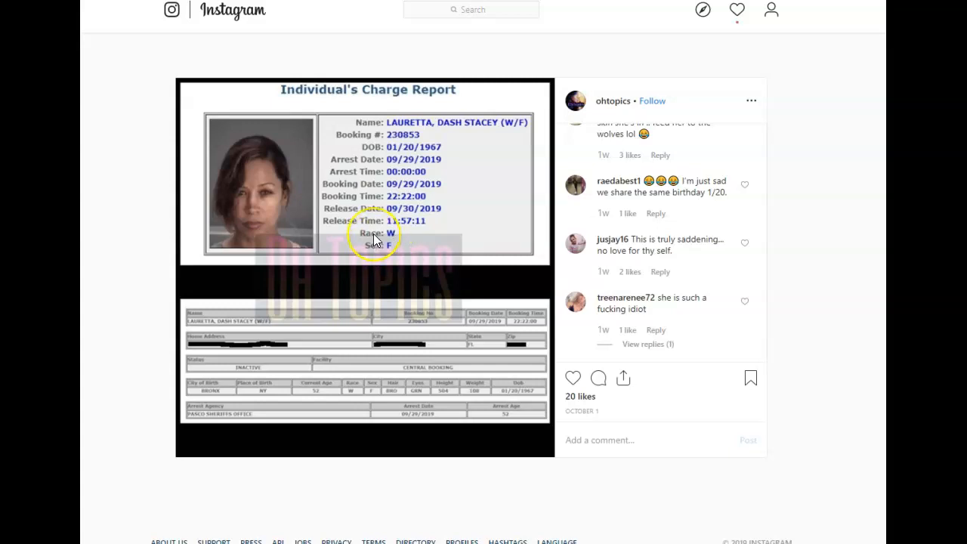
pyautogui.moveTo(385, 241)
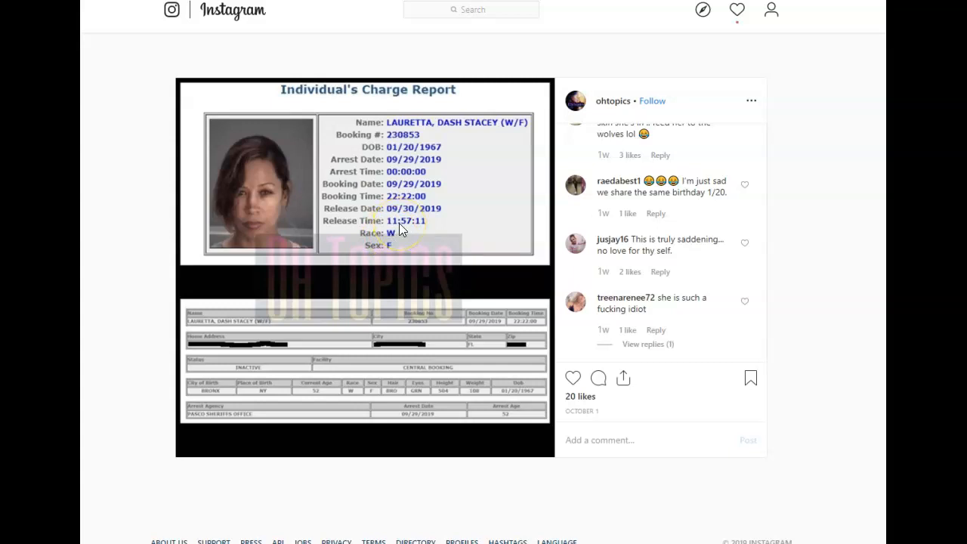
pyautogui.moveTo(401, 230)
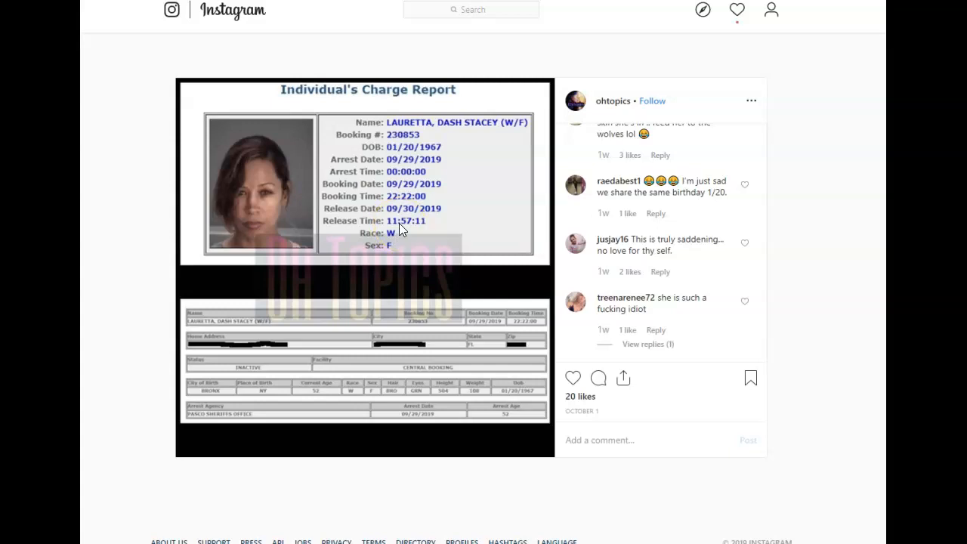